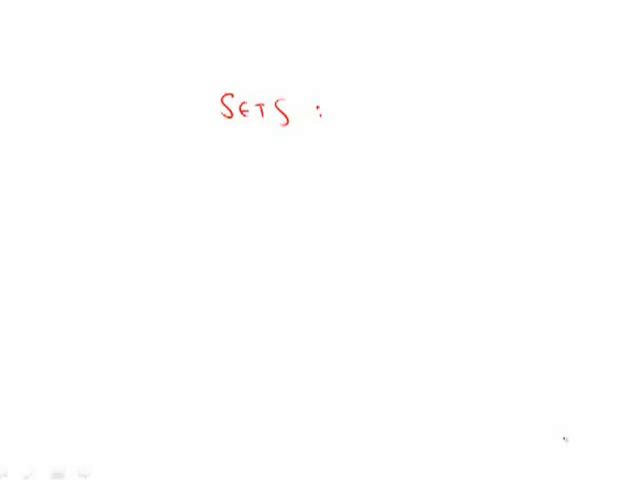
text(SD :5)
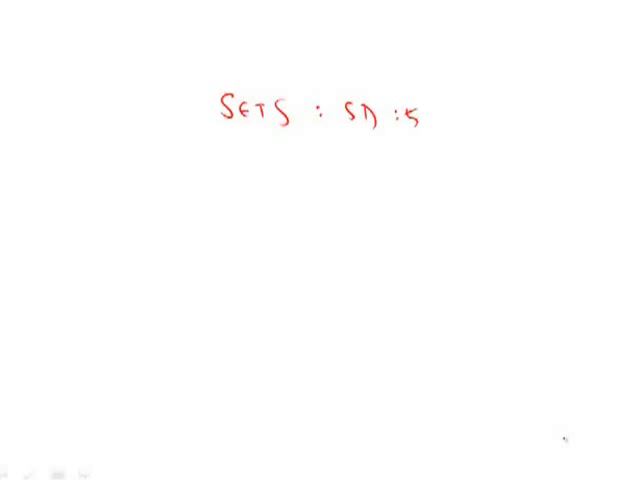